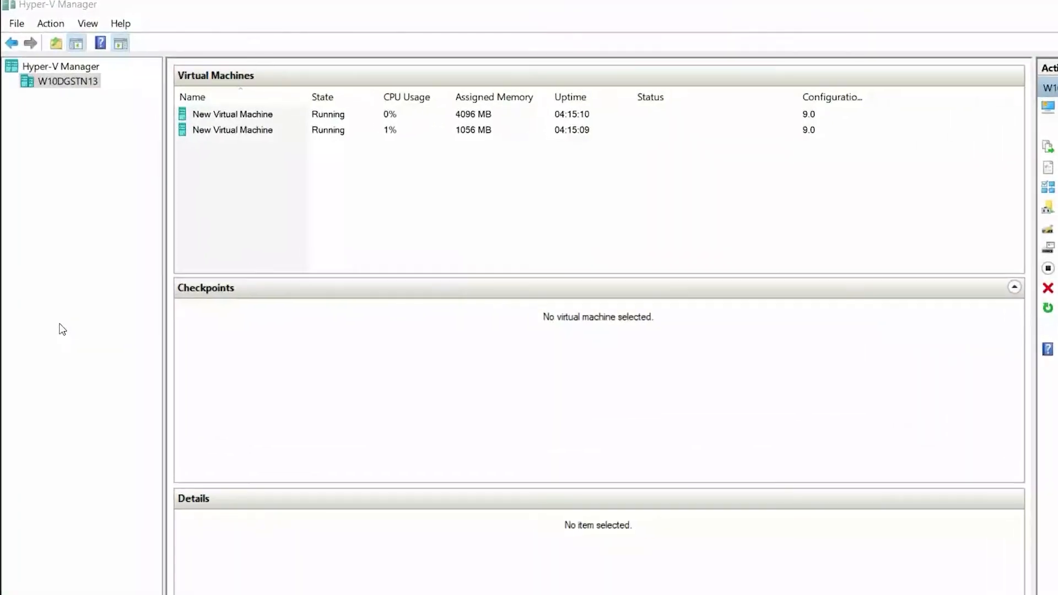
Launch the New Virtual Machine Wizard from the Action > New menu
left_click(50, 23)
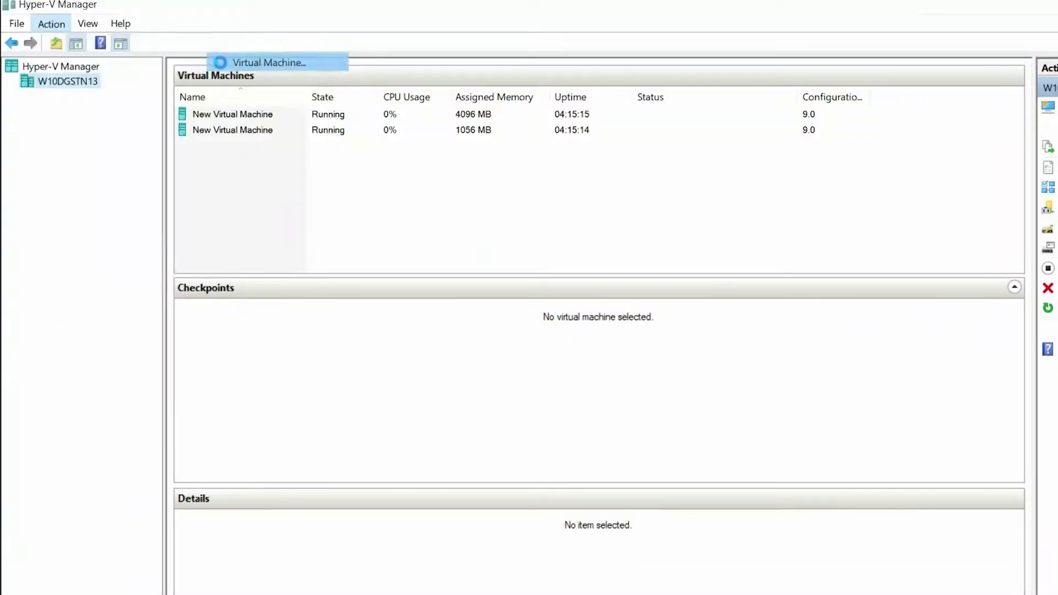
left_click(272, 62)
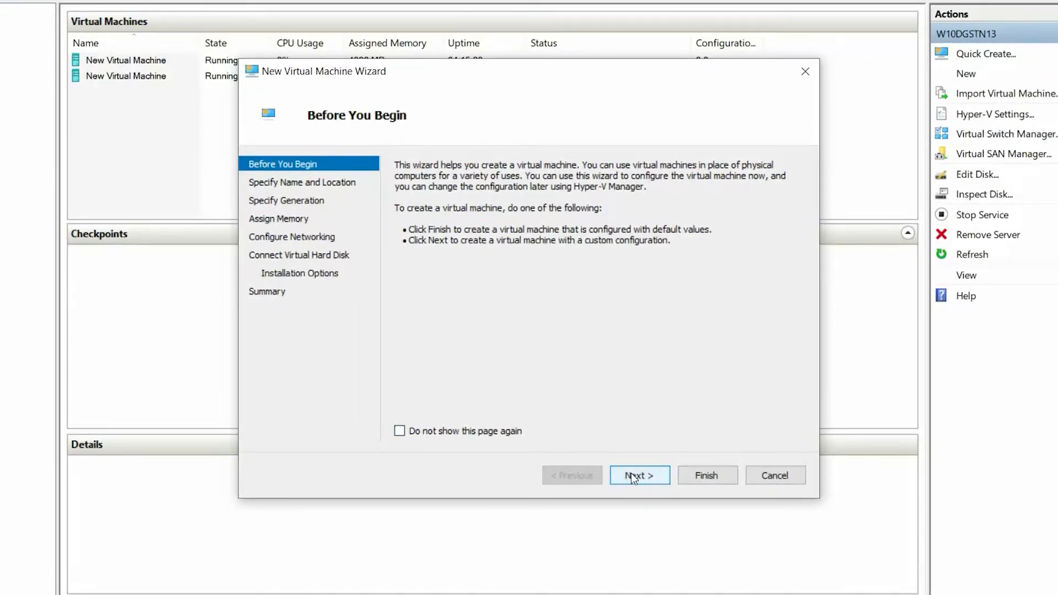
Name the VM 'DIA_Virtual Machine' and store it in a custom chosen folder
left_click(638, 475)
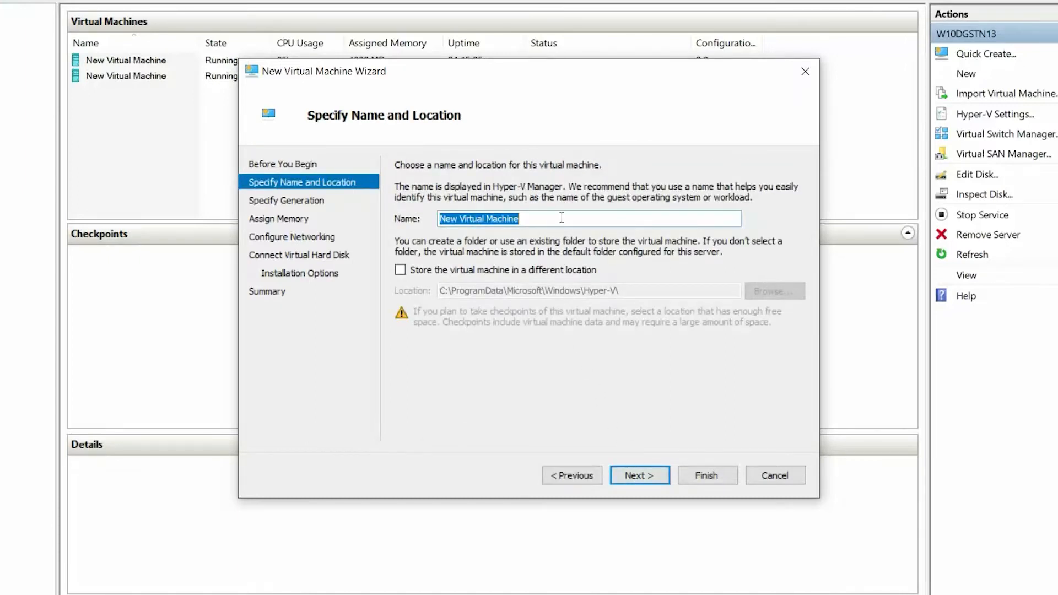
type("DIA")
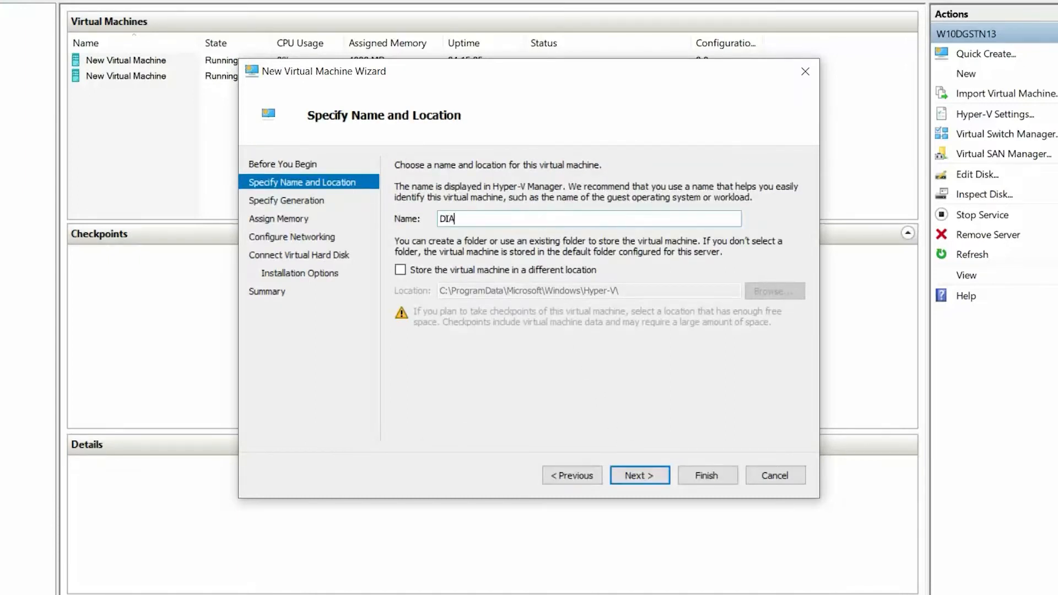
type("_Virt")
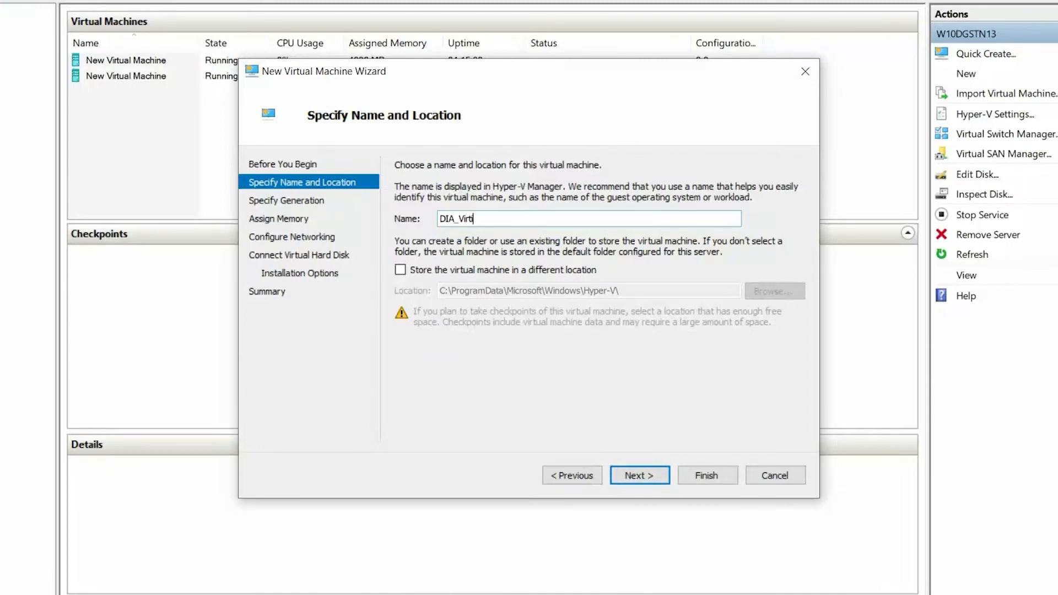
type("ual Machine")
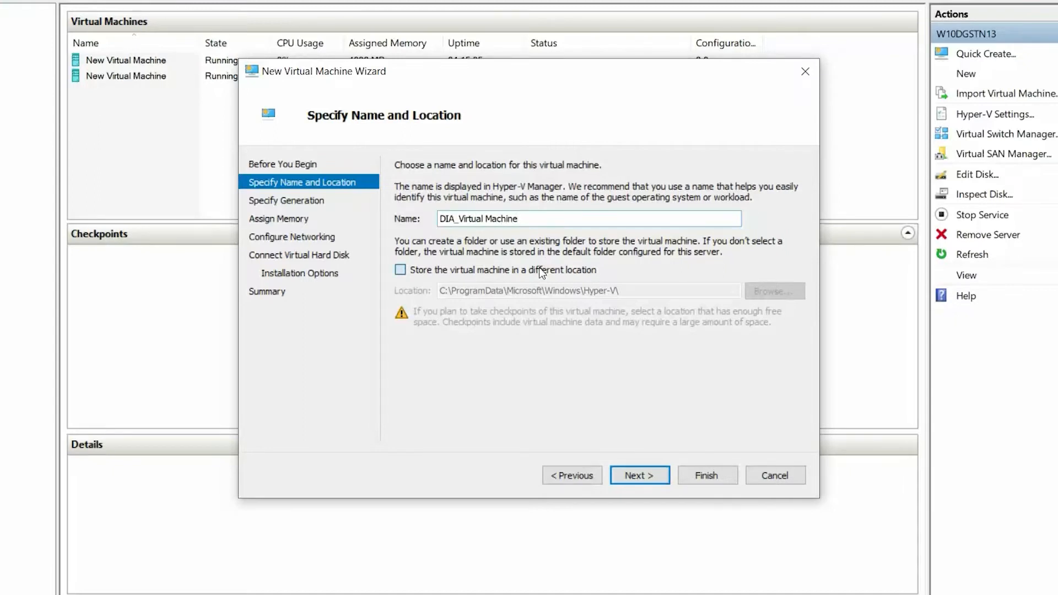
left_click(400, 270)
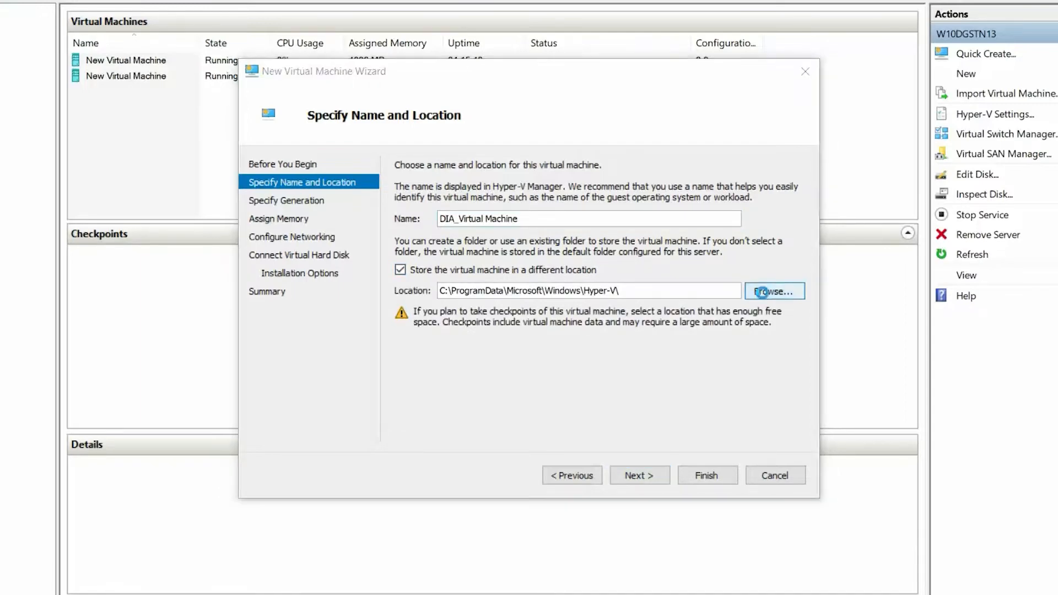
left_click(773, 291)
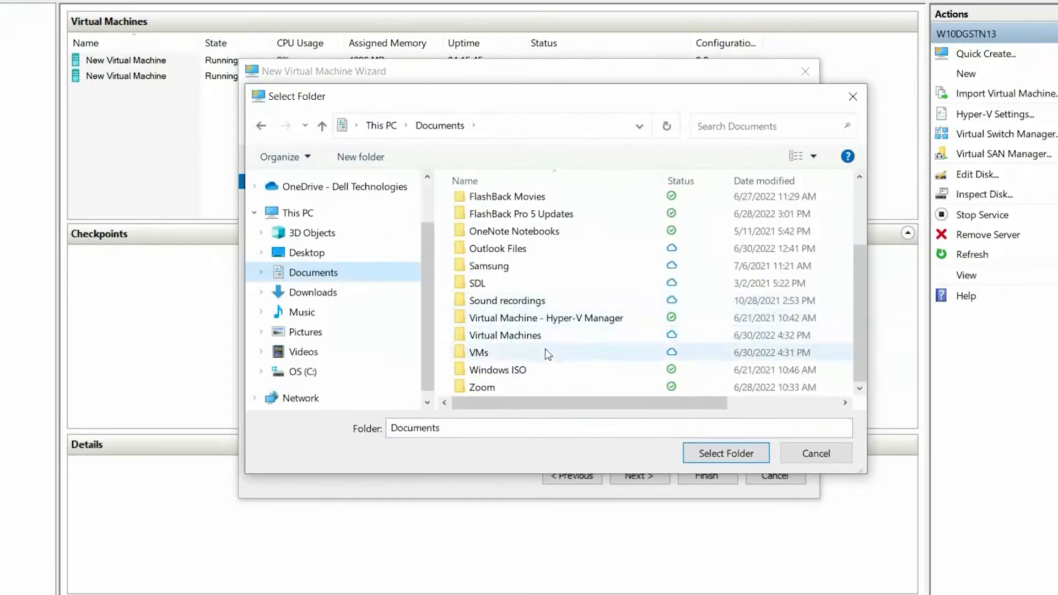
left_click(724, 453)
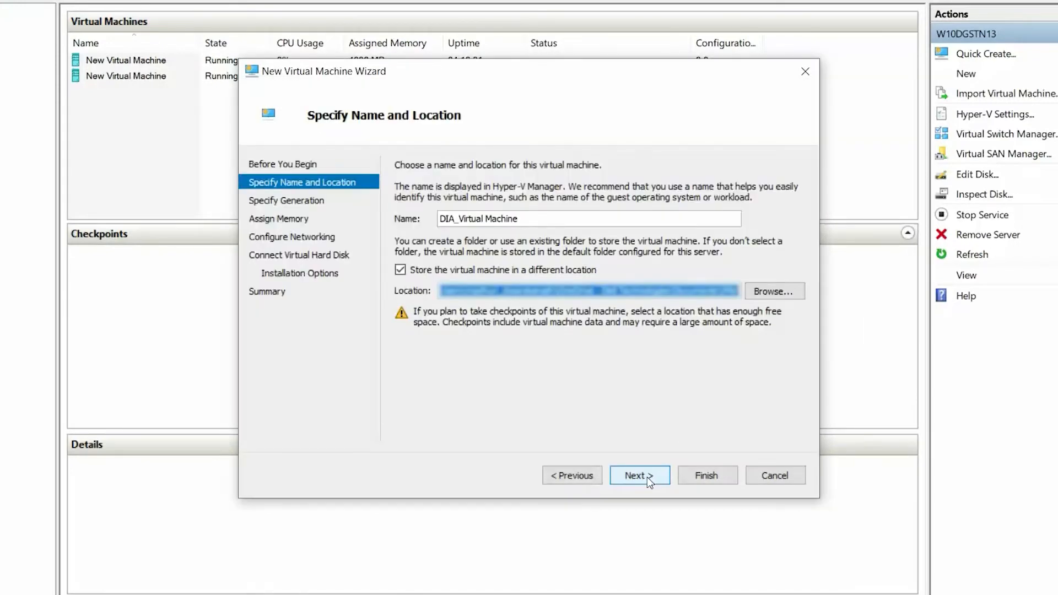
Choose Generation 2 and set 4096 MB startup memory with Dynamic Memory off
left_click(638, 475)
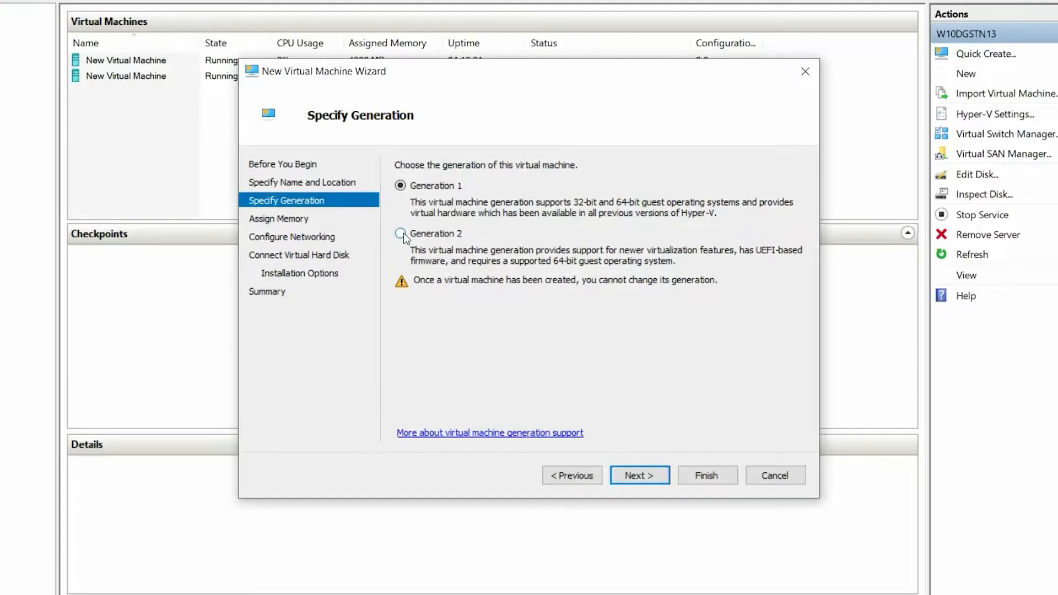
left_click(400, 234)
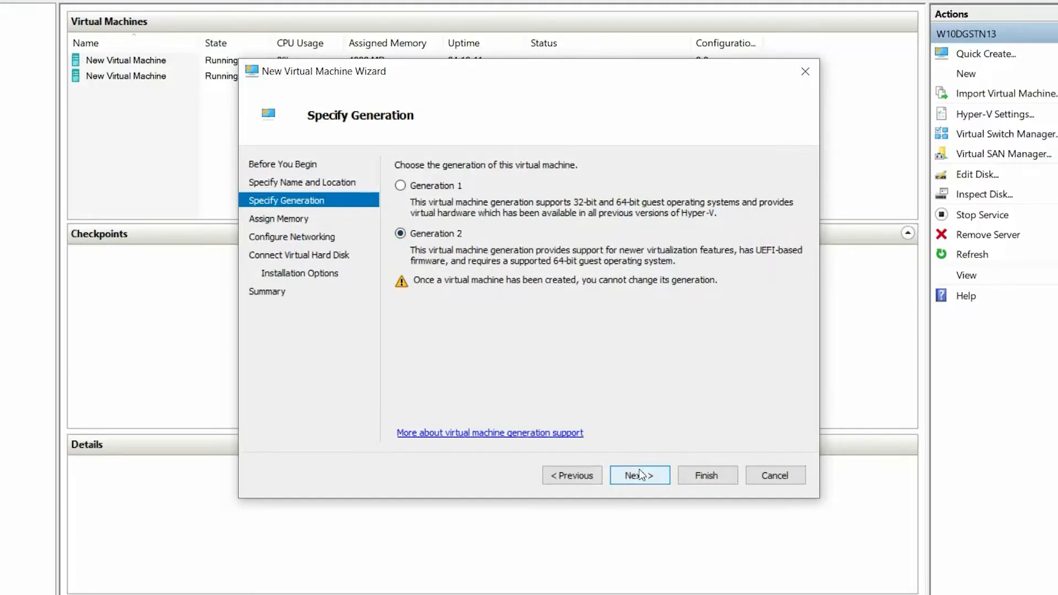
left_click(638, 475)
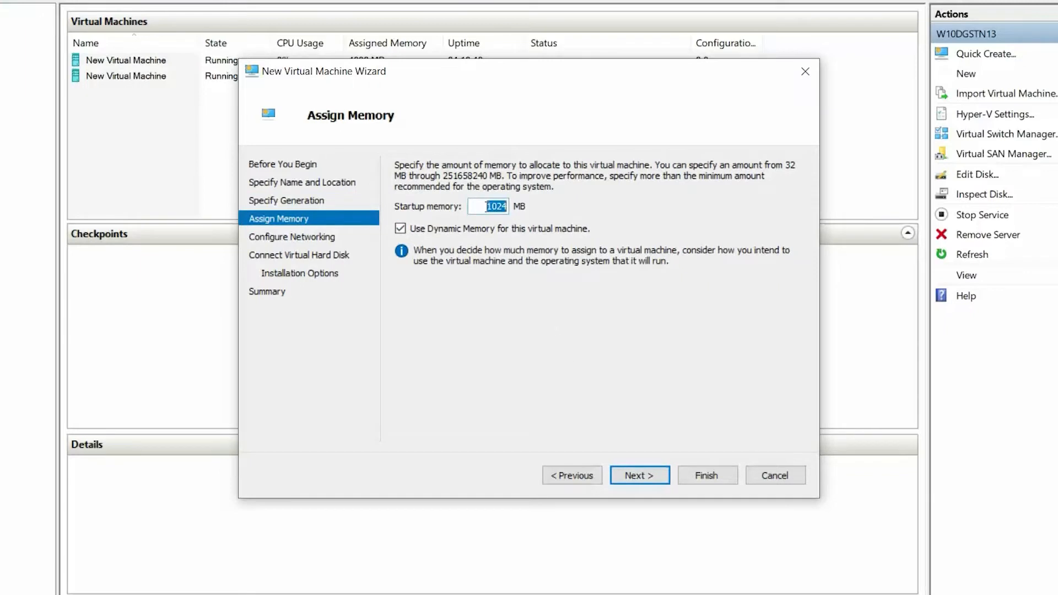
type("4096")
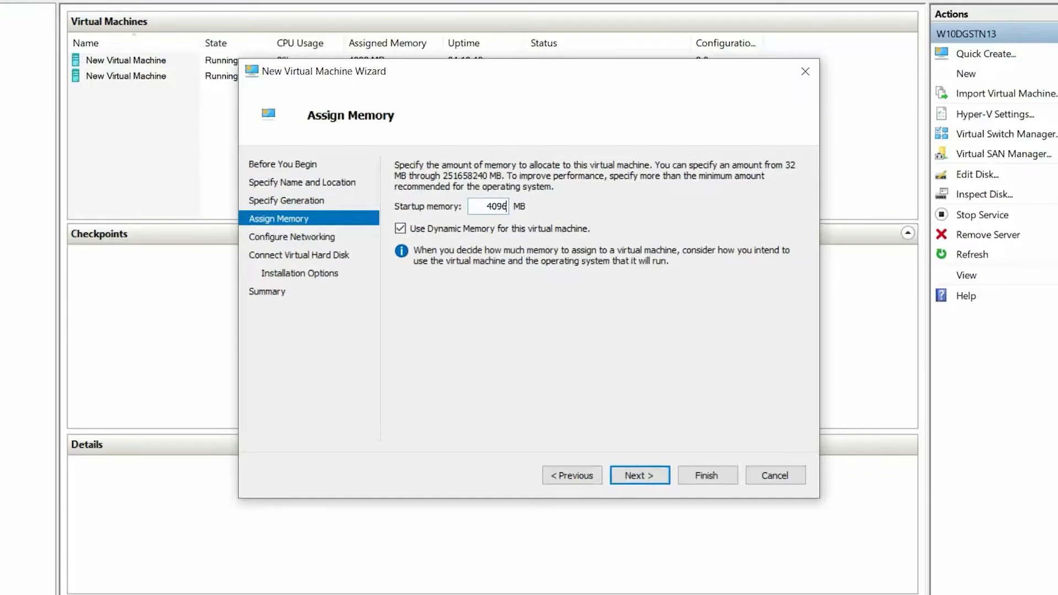
left_click(400, 228)
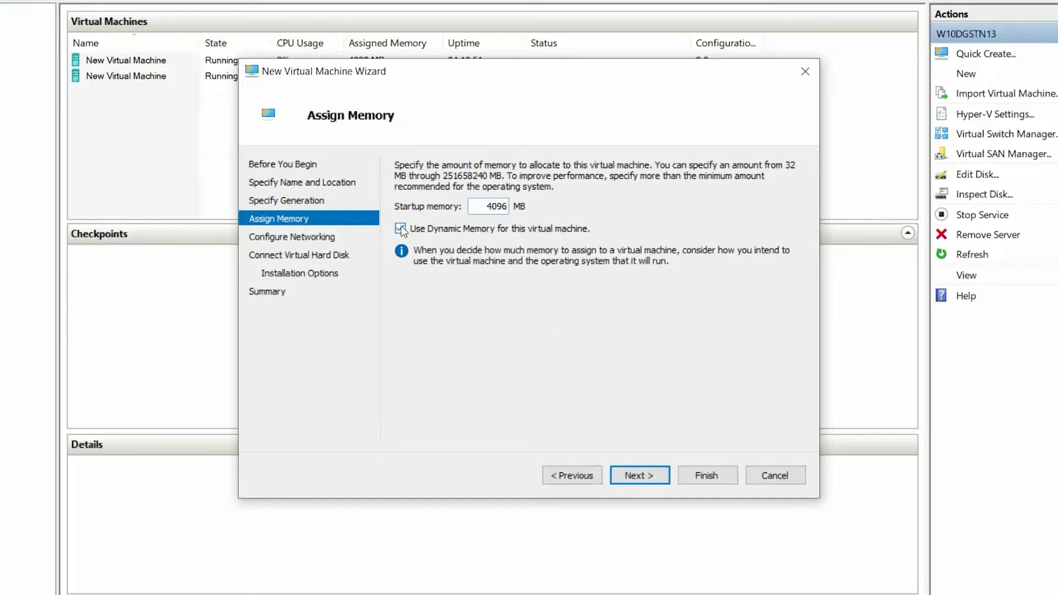
left_click(400, 229)
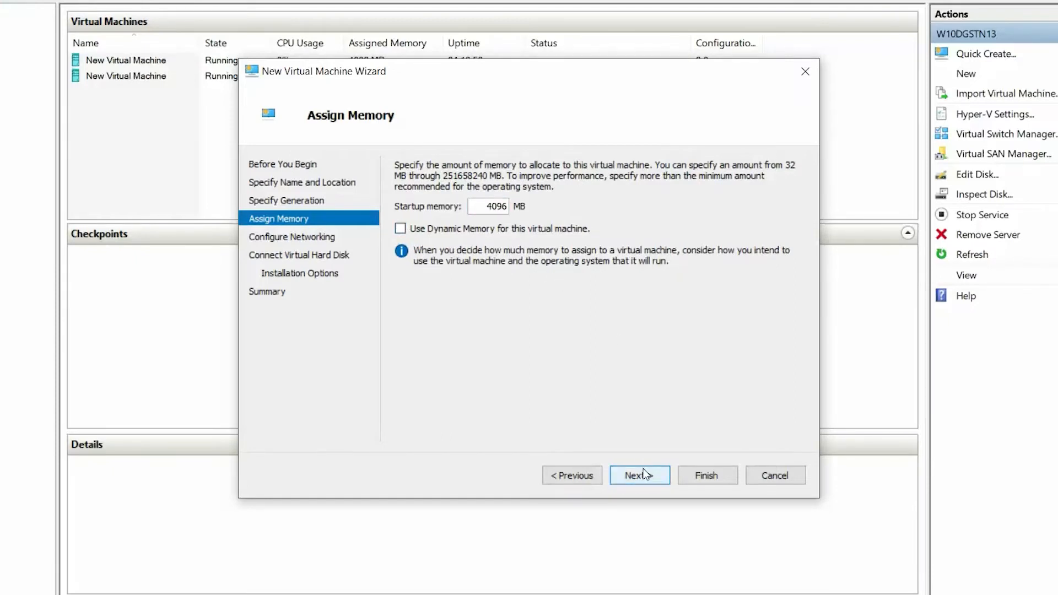
left_click(638, 475)
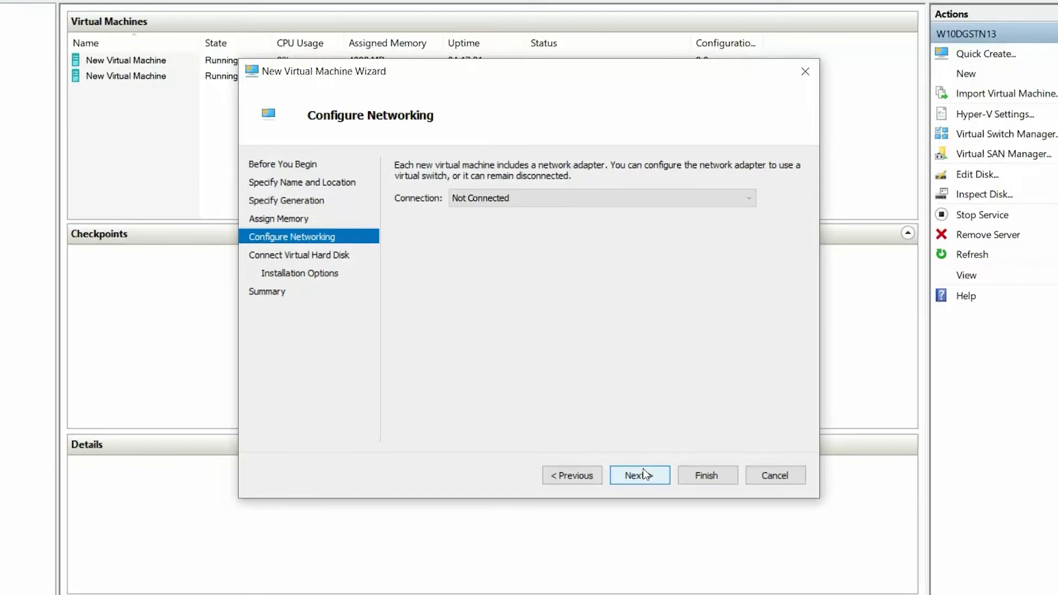
Leave networking unconnected and accept the default 127 GB DIA_Virtual Machine.vhdx disk
left_click(638, 475)
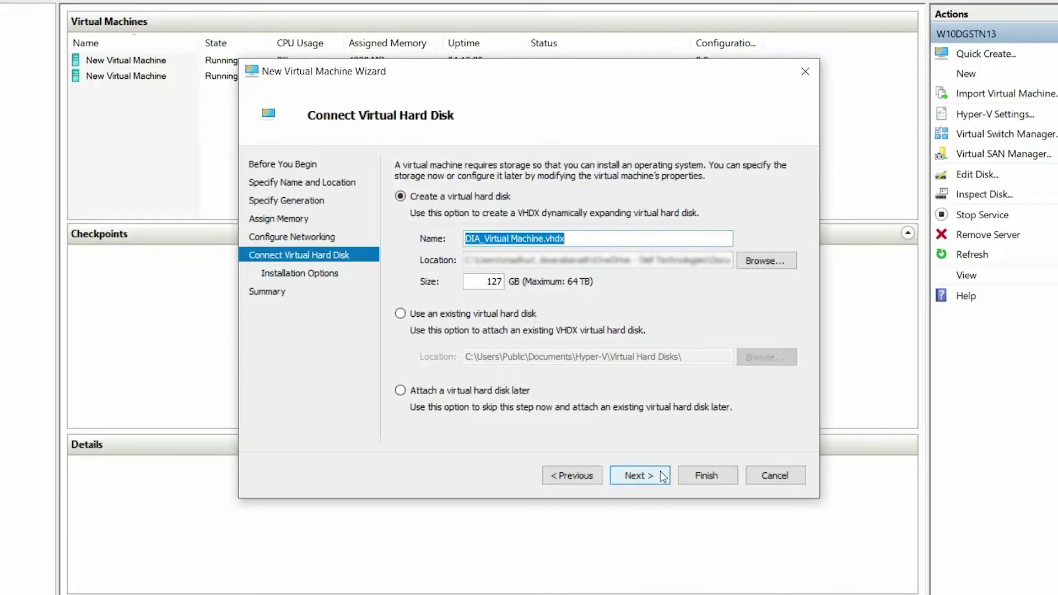
left_click(638, 475)
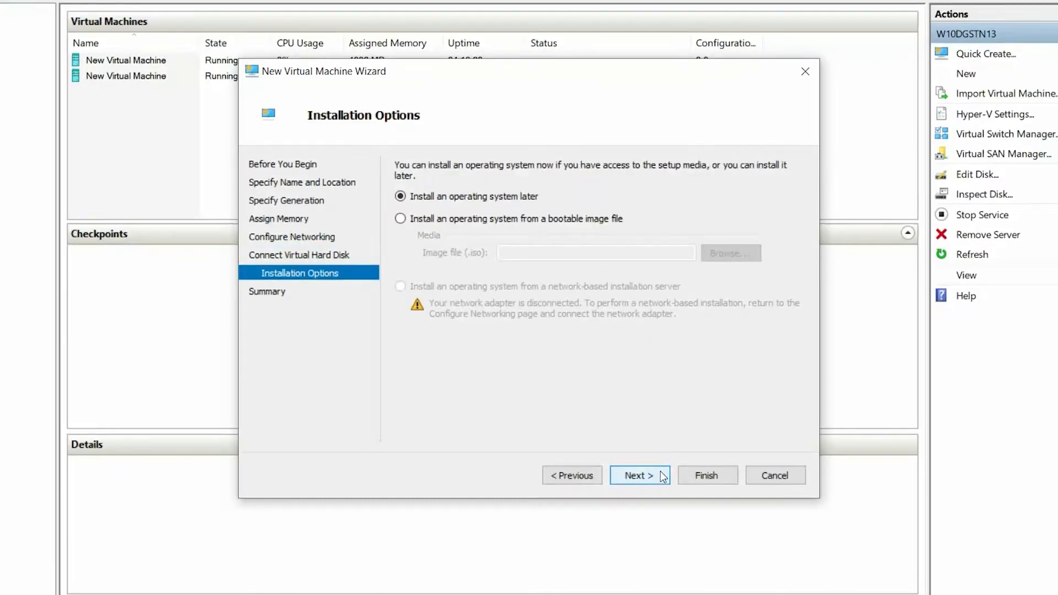
mouse_move(544, 224)
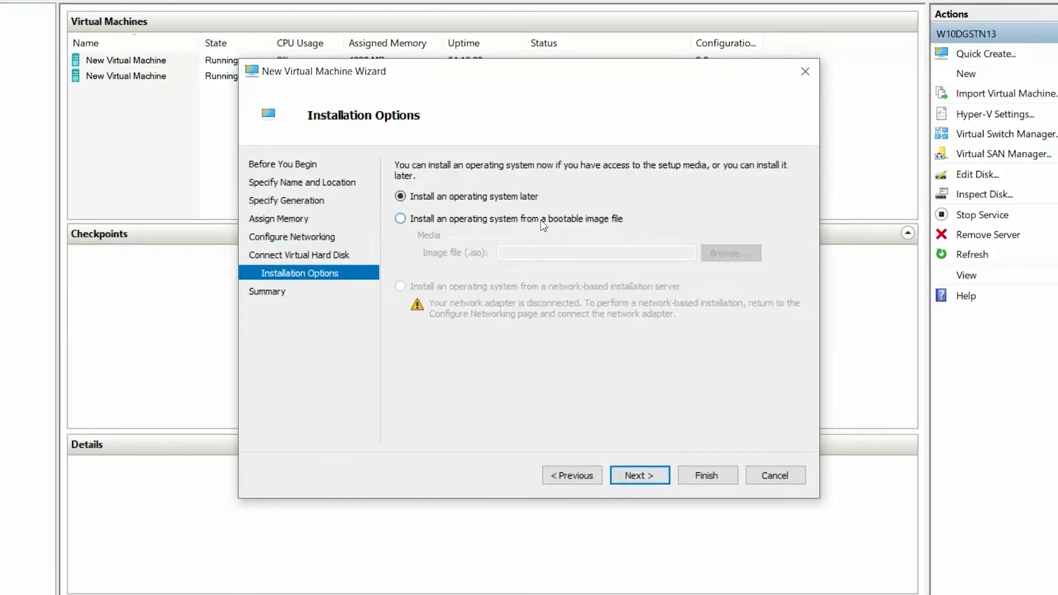
Set Win11_English_x64v1.iso as the bootable installation image and reach the summary
left_click(400, 219)
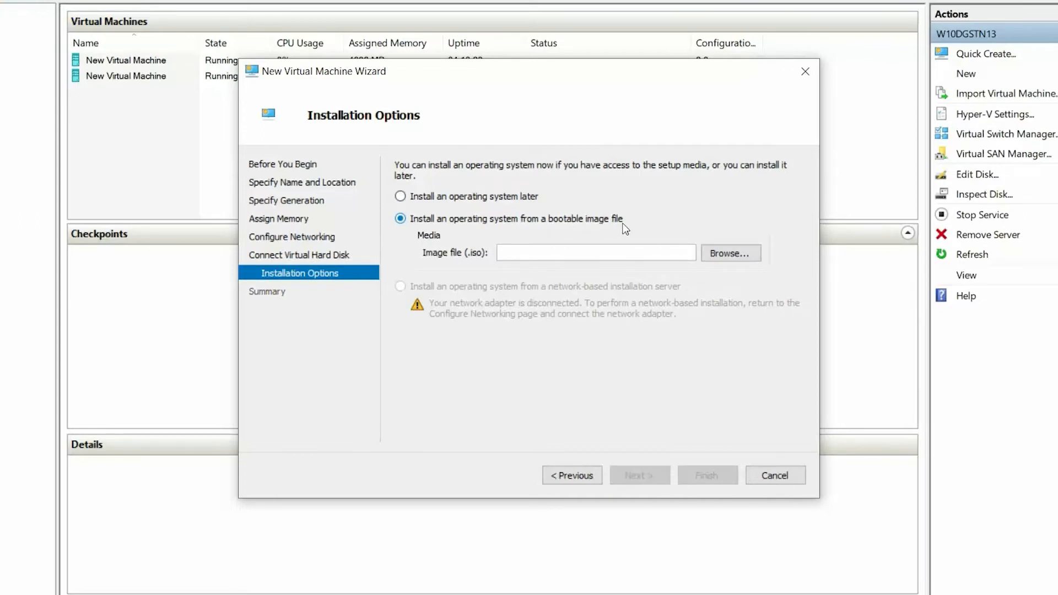
left_click(730, 253)
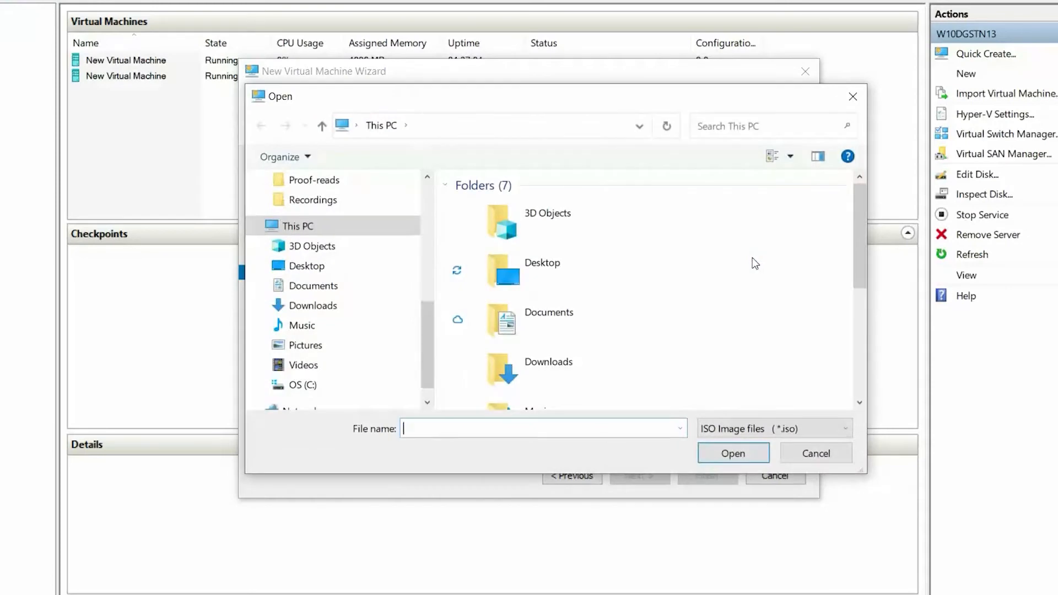
left_click(732, 453)
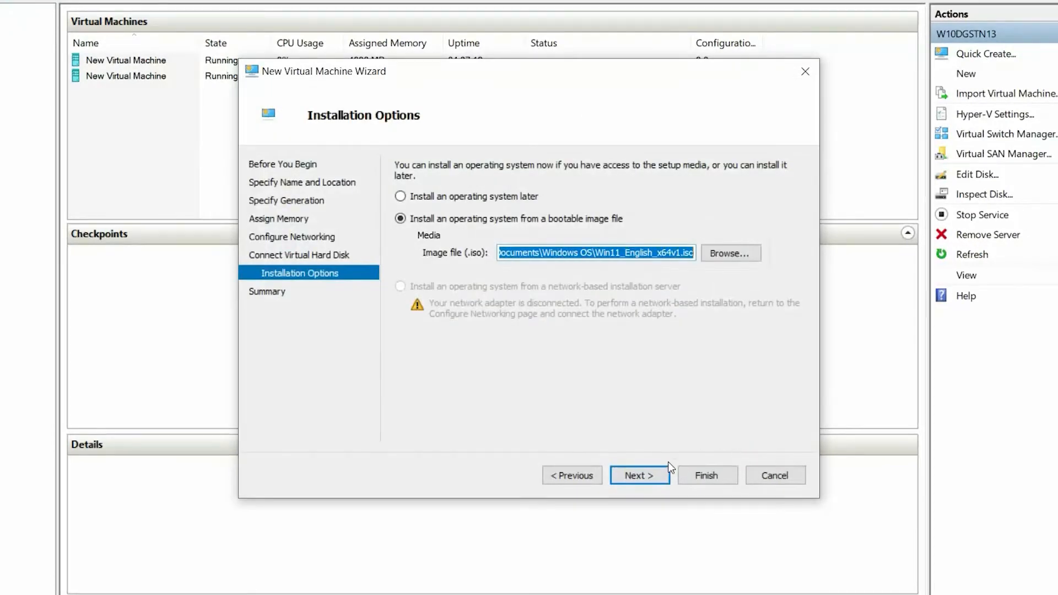
left_click(638, 475)
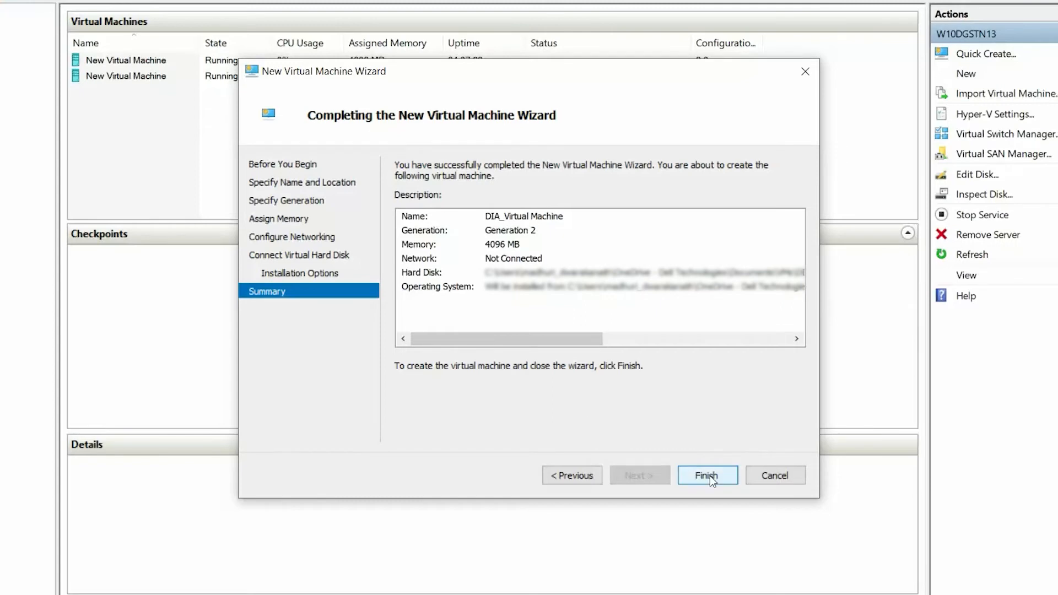
Finish creating DIA_Virtual Machine and open its Settings dialog
left_click(706, 474)
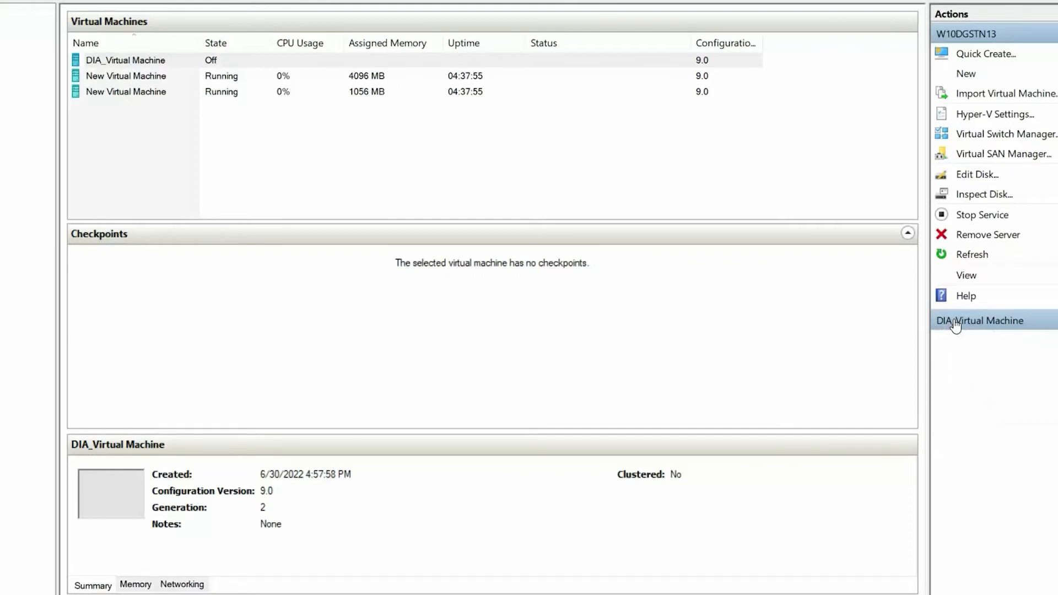
left_click(979, 320)
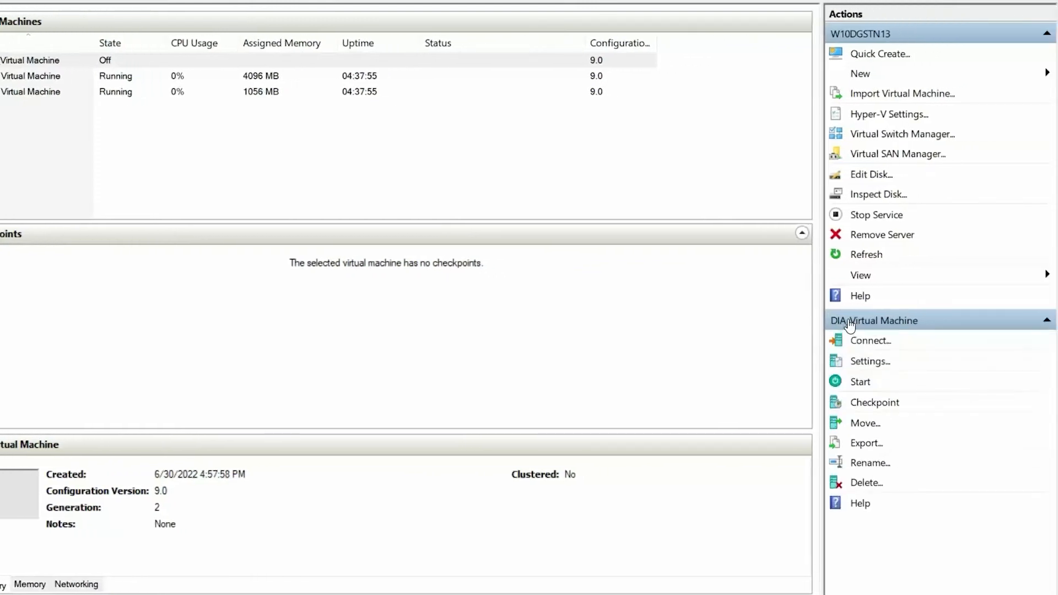
left_click(869, 361)
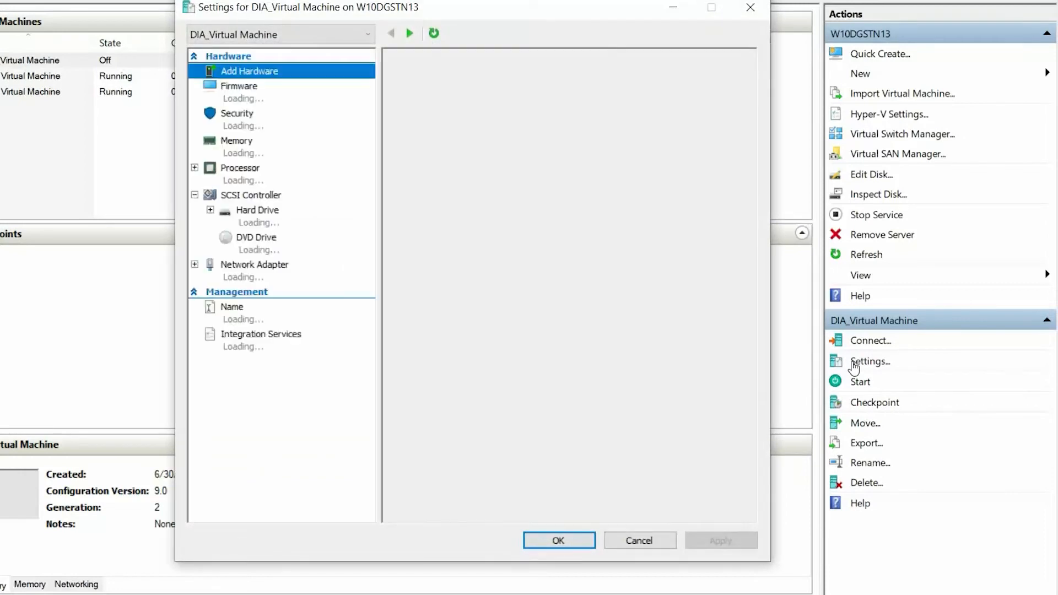
Under Security, disable Secure Boot and enable the Trusted Platform Module
left_click(250, 71)
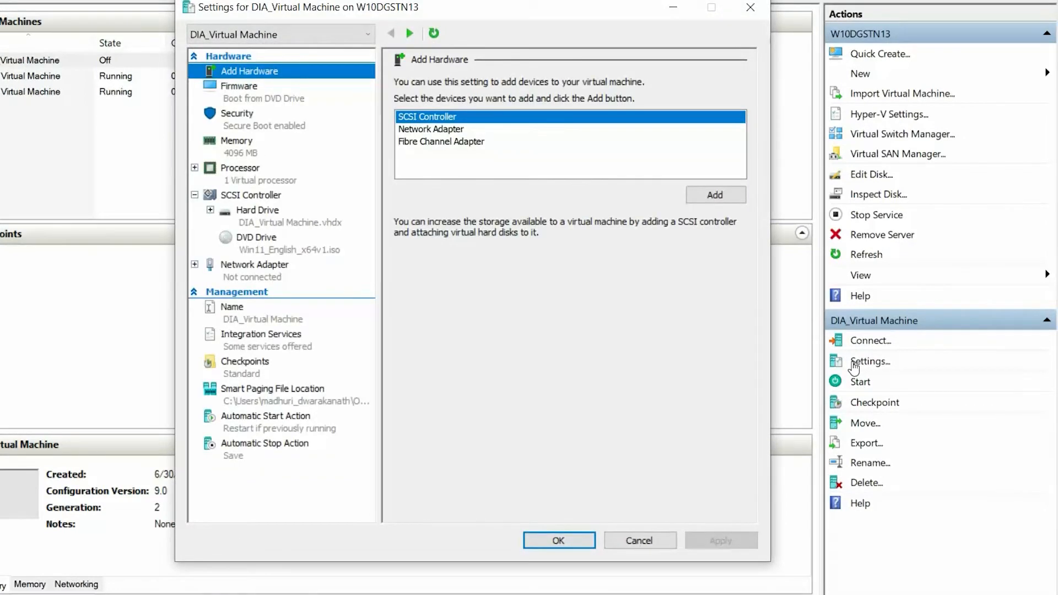
left_click(236, 113)
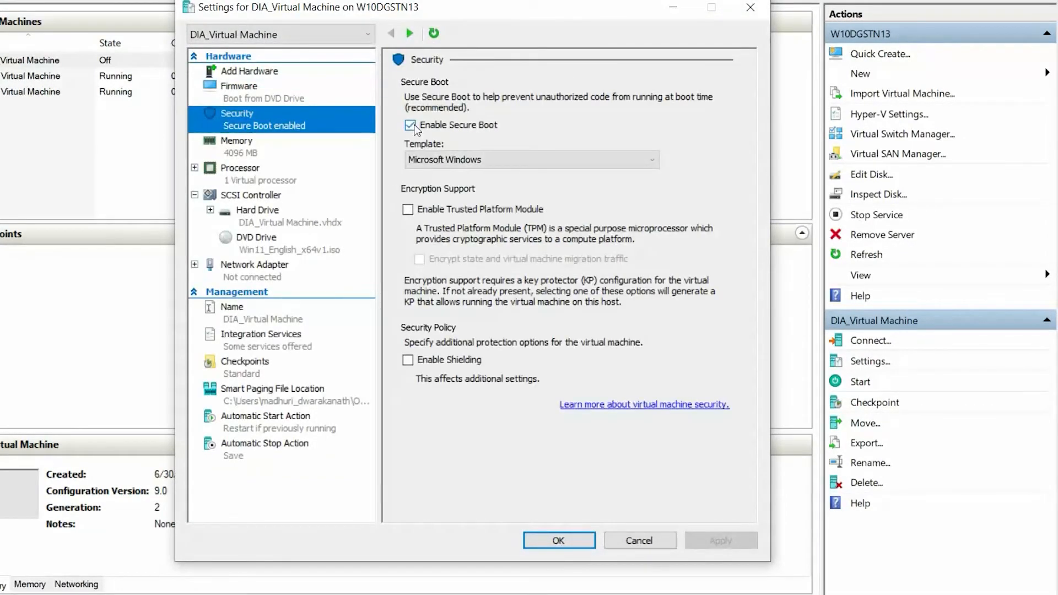
left_click(411, 125)
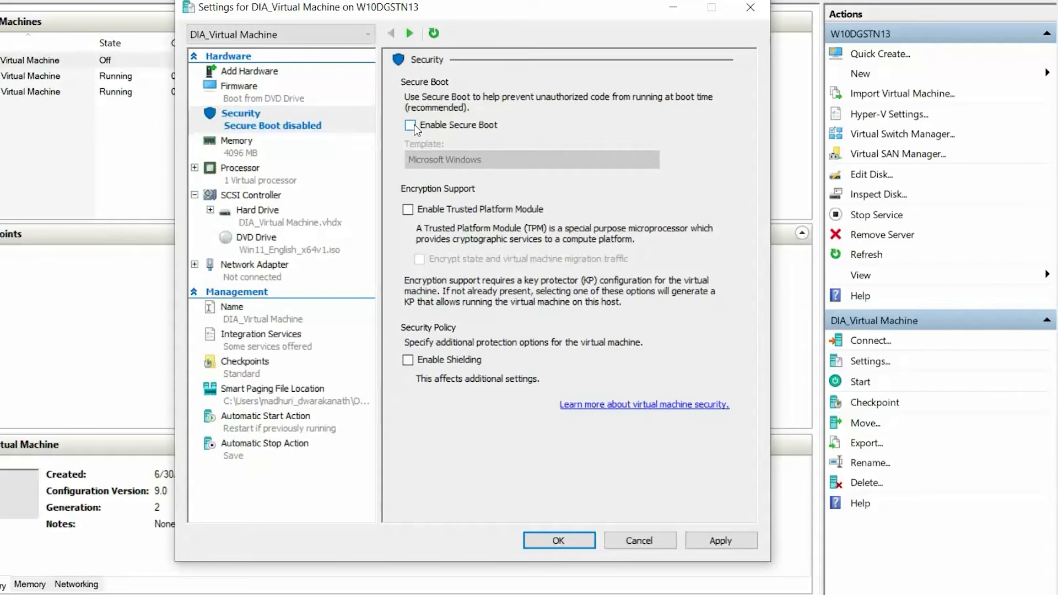
left_click(407, 209)
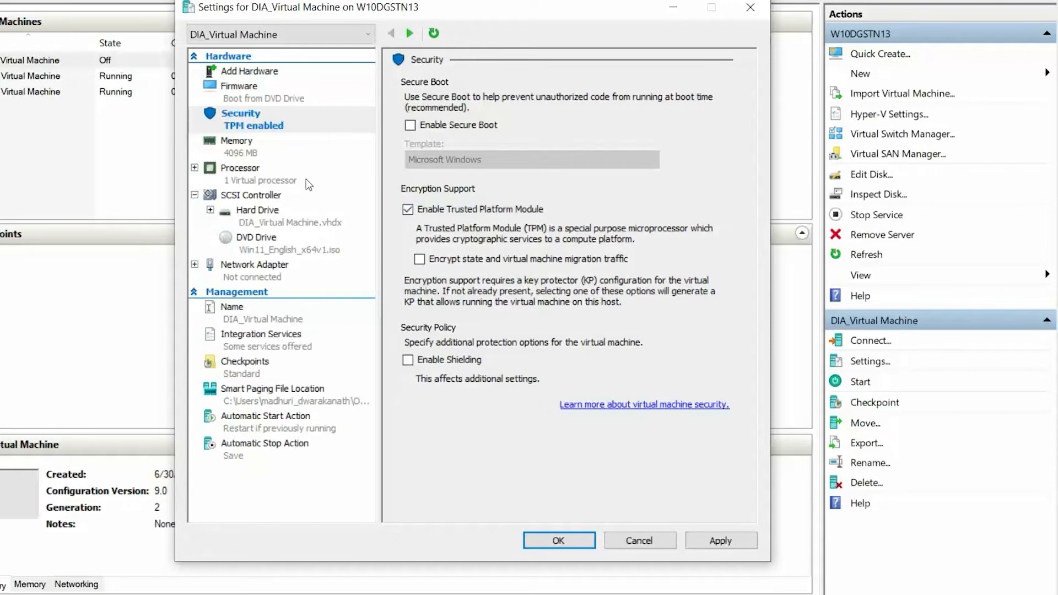
Raise the number of virtual processors to 4 in the Processor settings
left_click(240, 167)
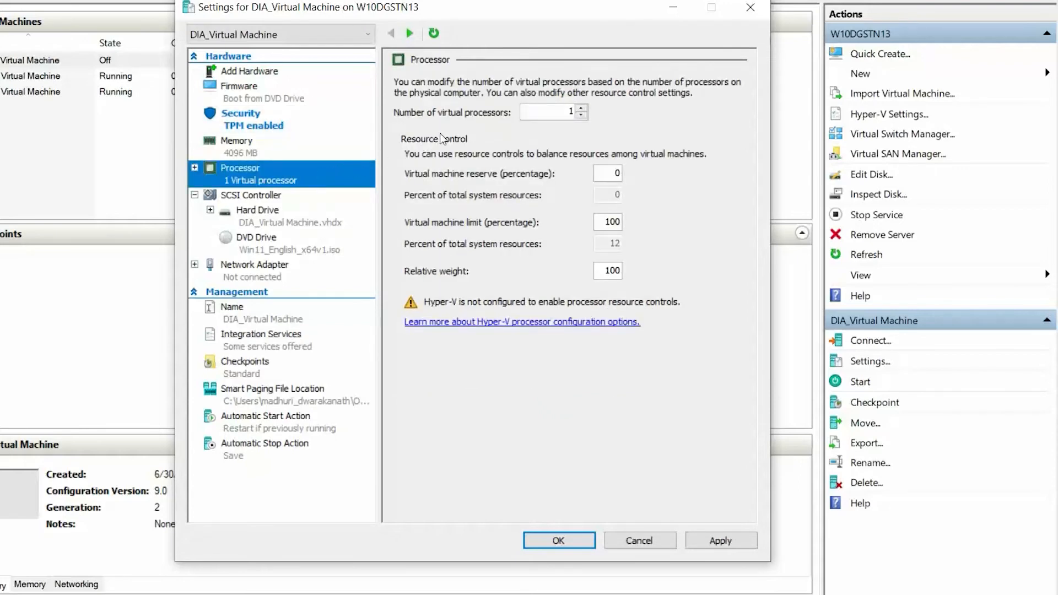
left_click(581, 108)
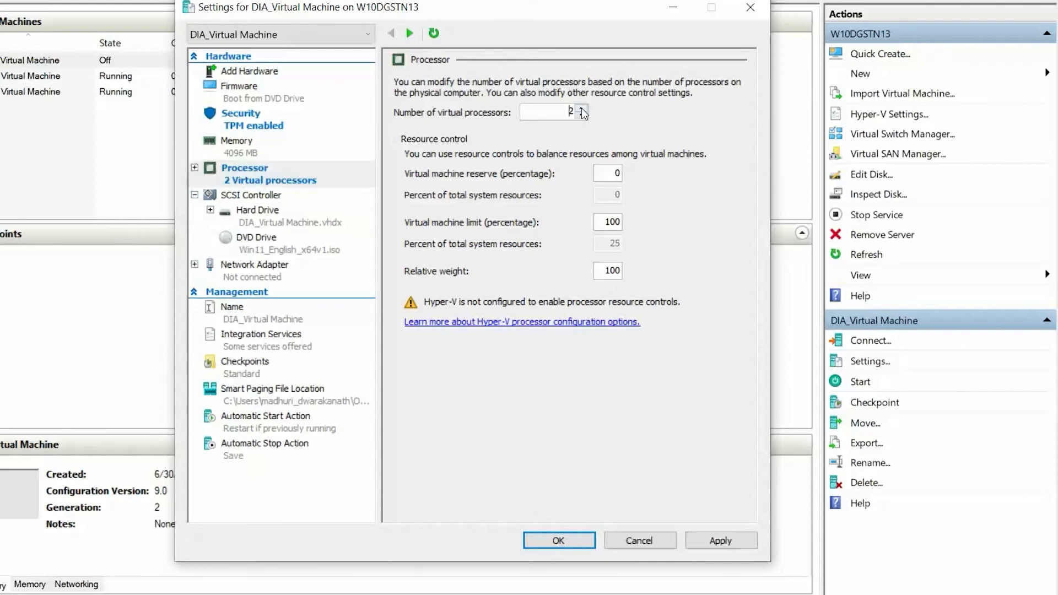
left_click(582, 108)
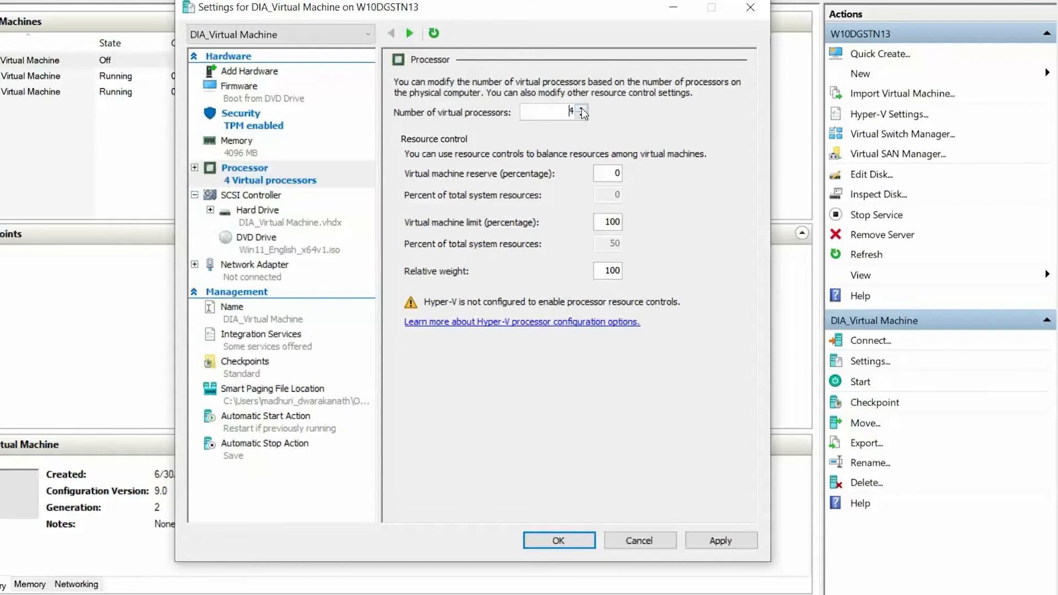